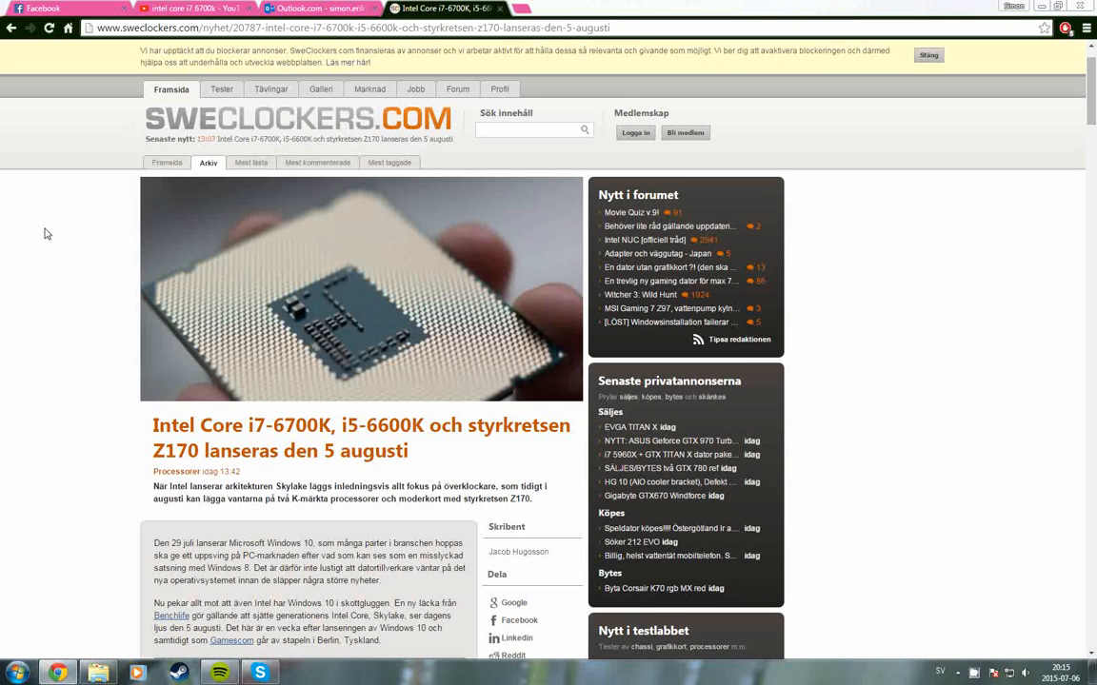
{"action": "scroll", "scroll_direction": "down", "scroll_amount": 3}
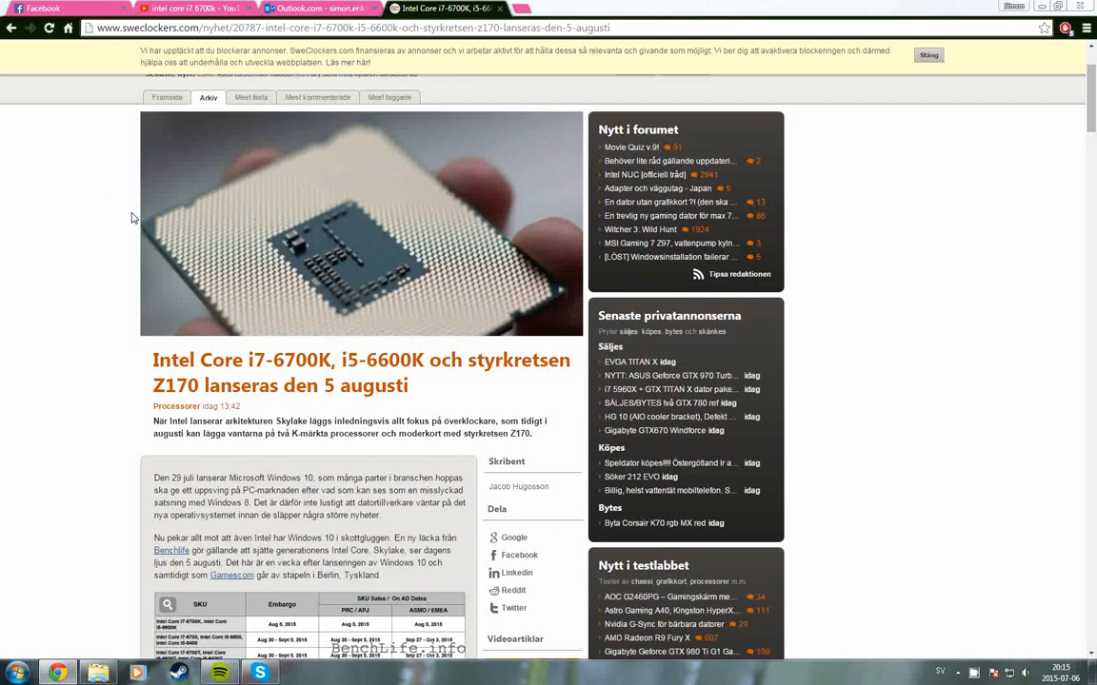
{"action": "scroll", "scroll_direction": "down", "scroll_amount": 3}
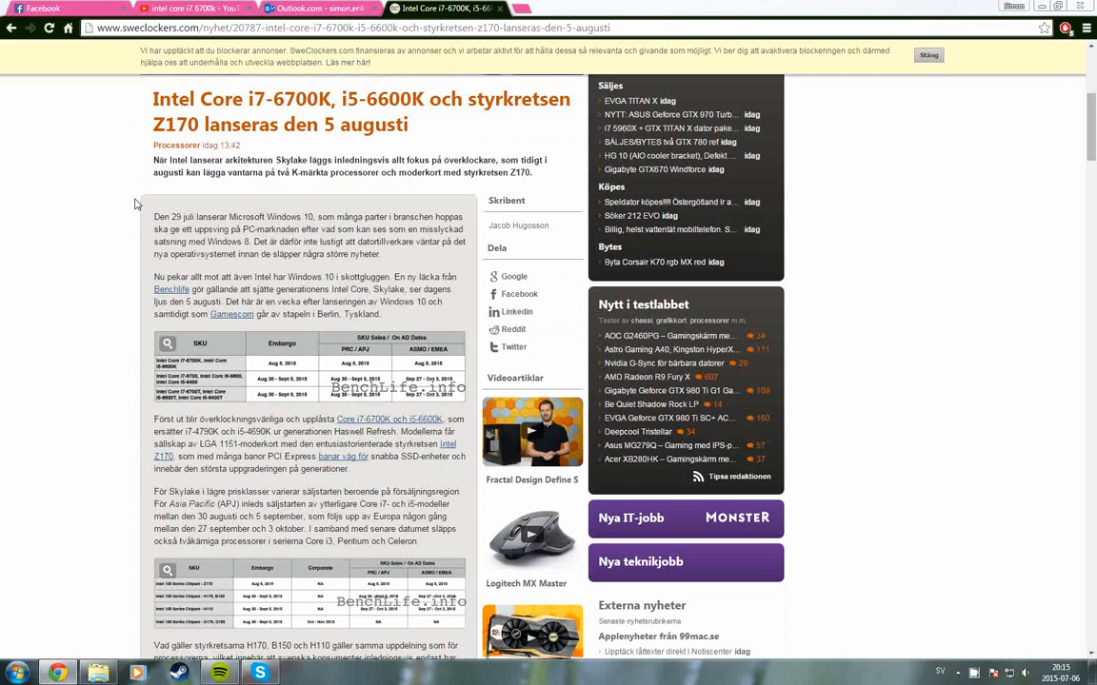
{"action": "mouse_move", "coordinate": [118, 148]}
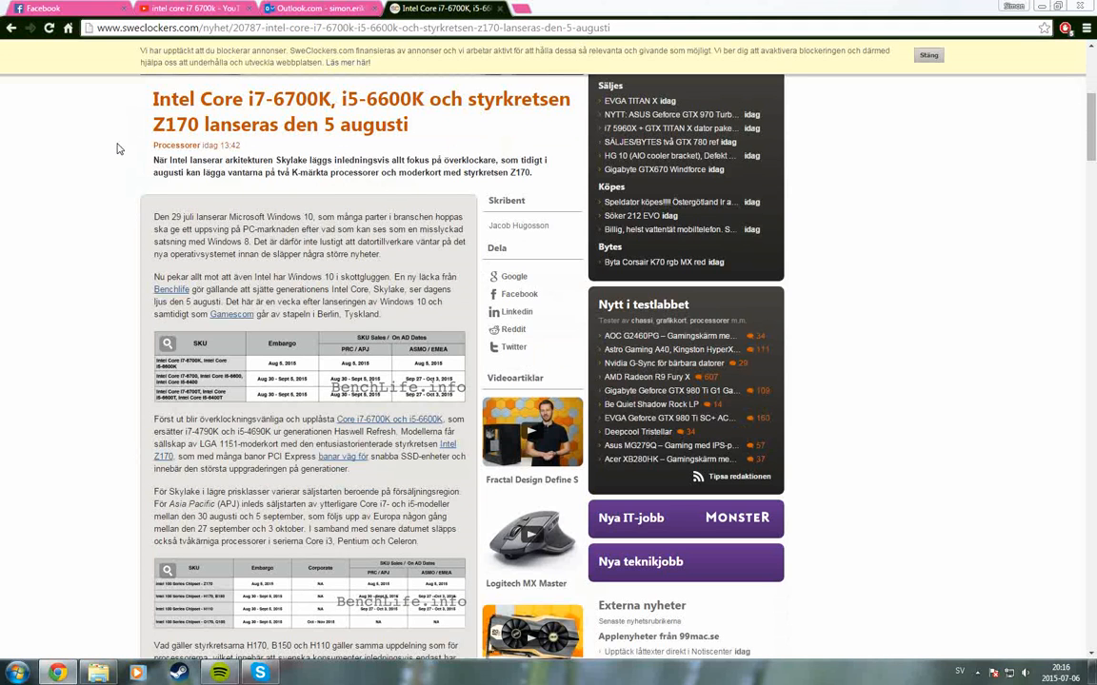
{"action": "scroll", "scroll_direction": "down", "scroll_amount": 3}
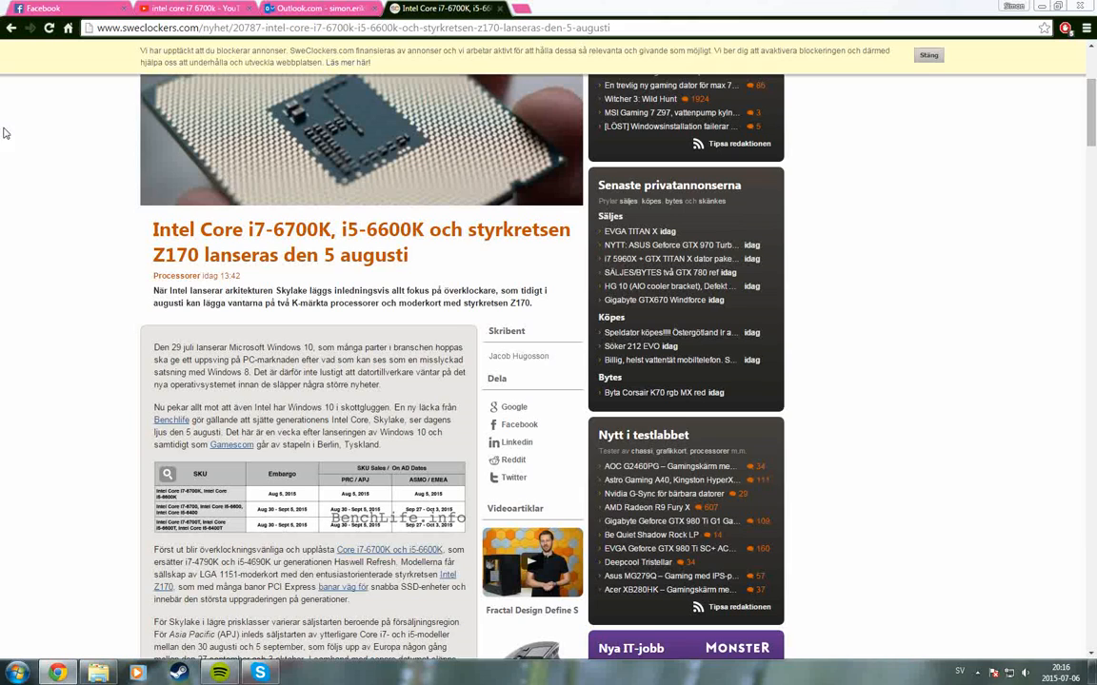
{"action": "mouse_move", "coordinate": [47, 163]}
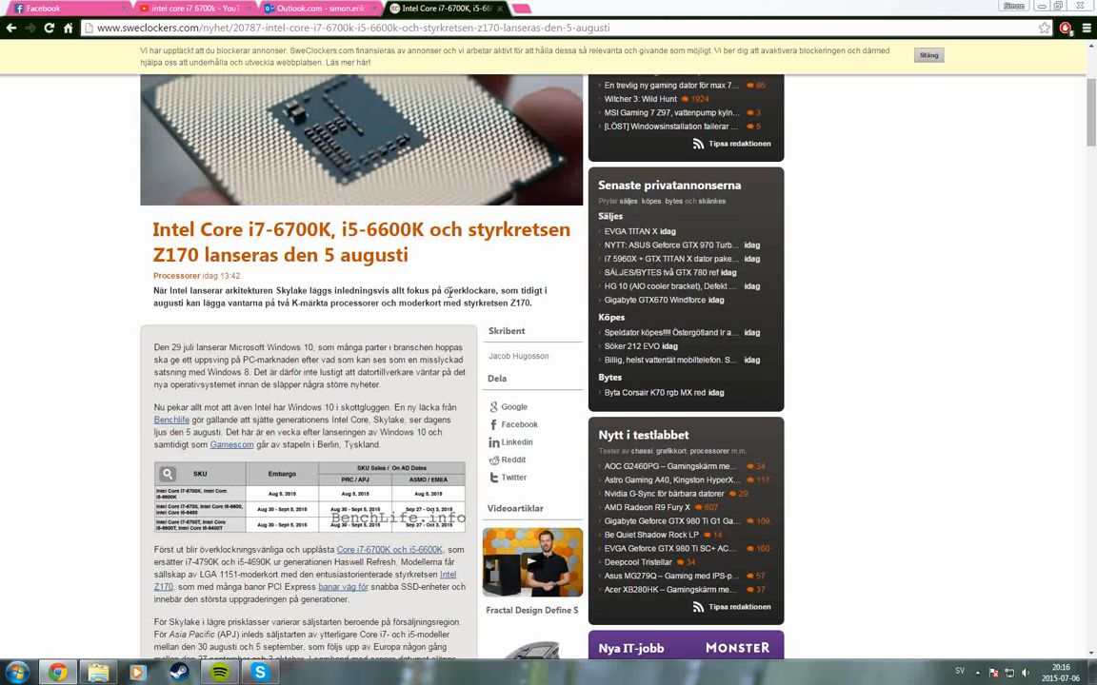
{"action": "scroll", "scroll_direction": "down", "scroll_amount": 3}
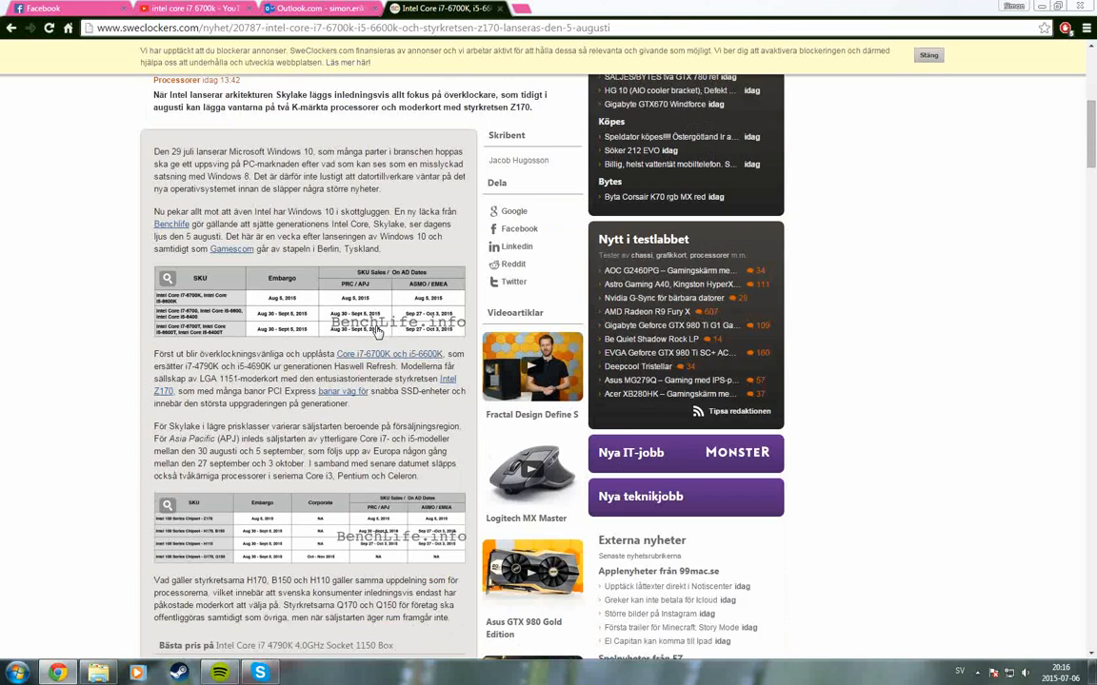
{"action": "scroll", "scroll_direction": "down", "scroll_amount": 3}
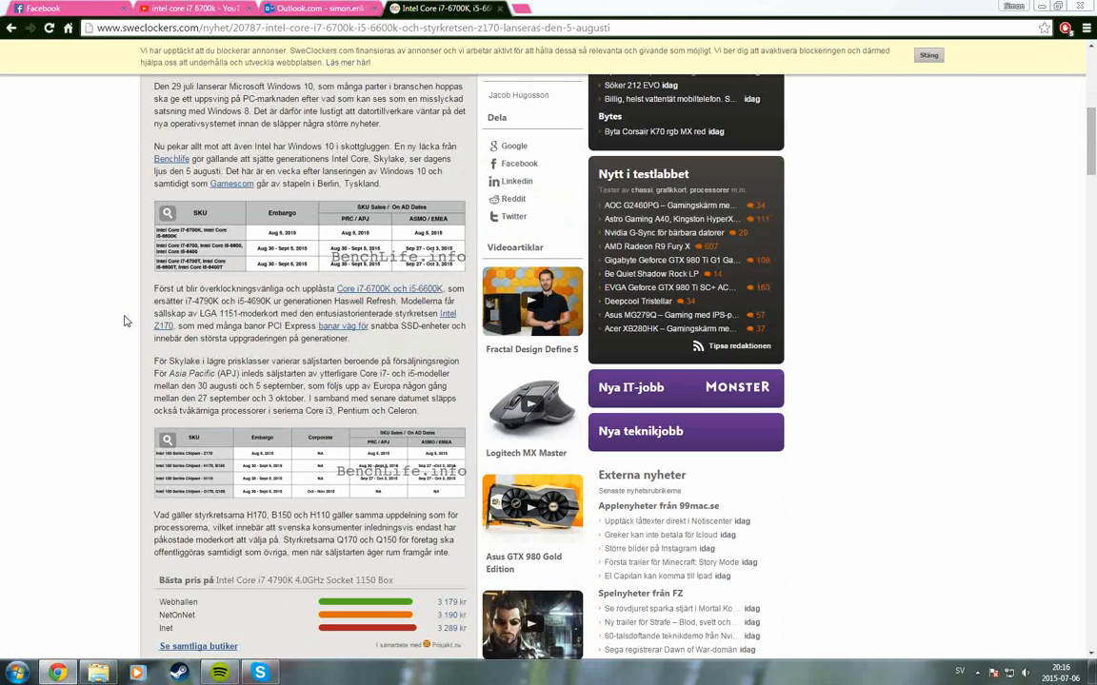
{"action": "mouse_move", "coordinate": [217, 365]}
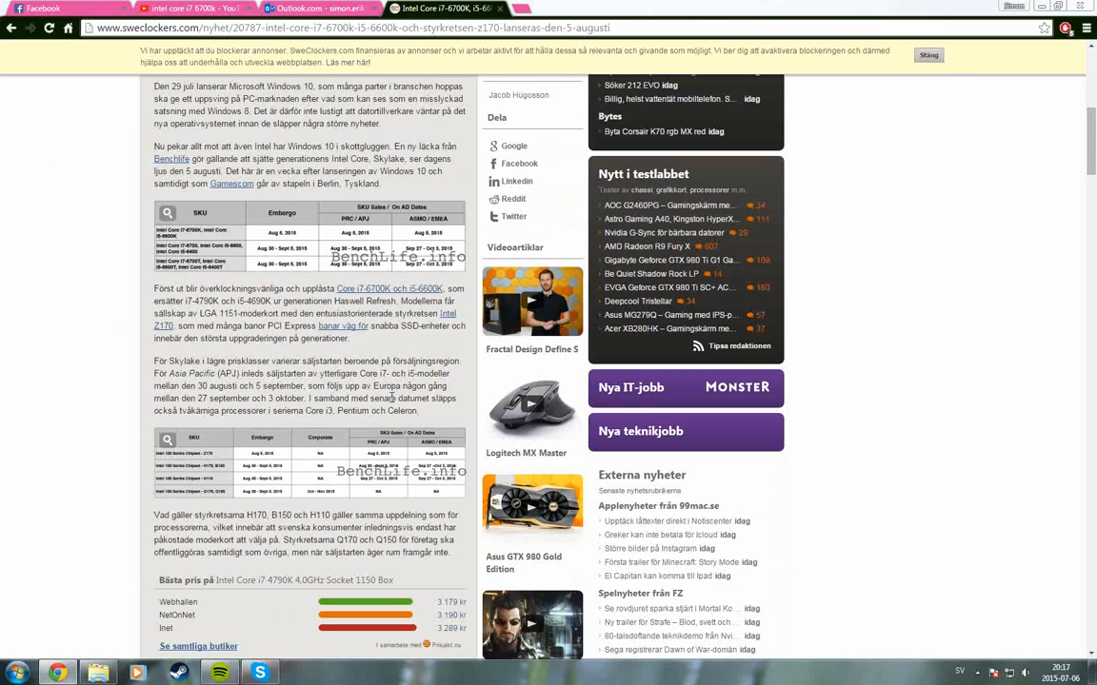
{"action": "mouse_move", "coordinate": [425, 420]}
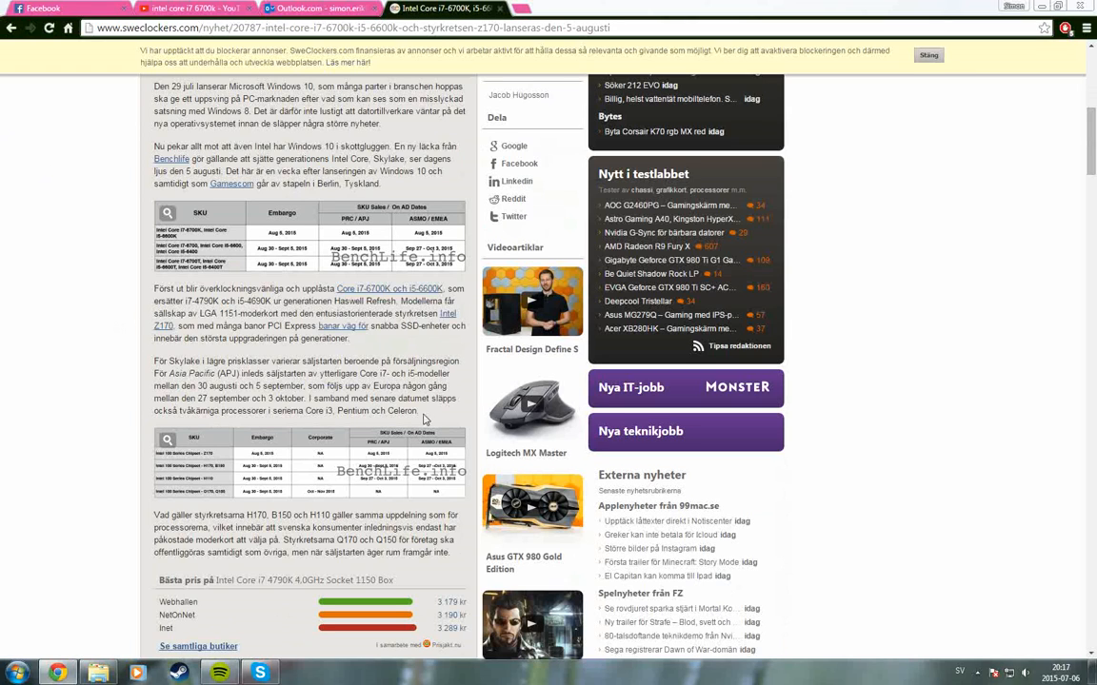
{"action": "mouse_move", "coordinate": [428, 400]}
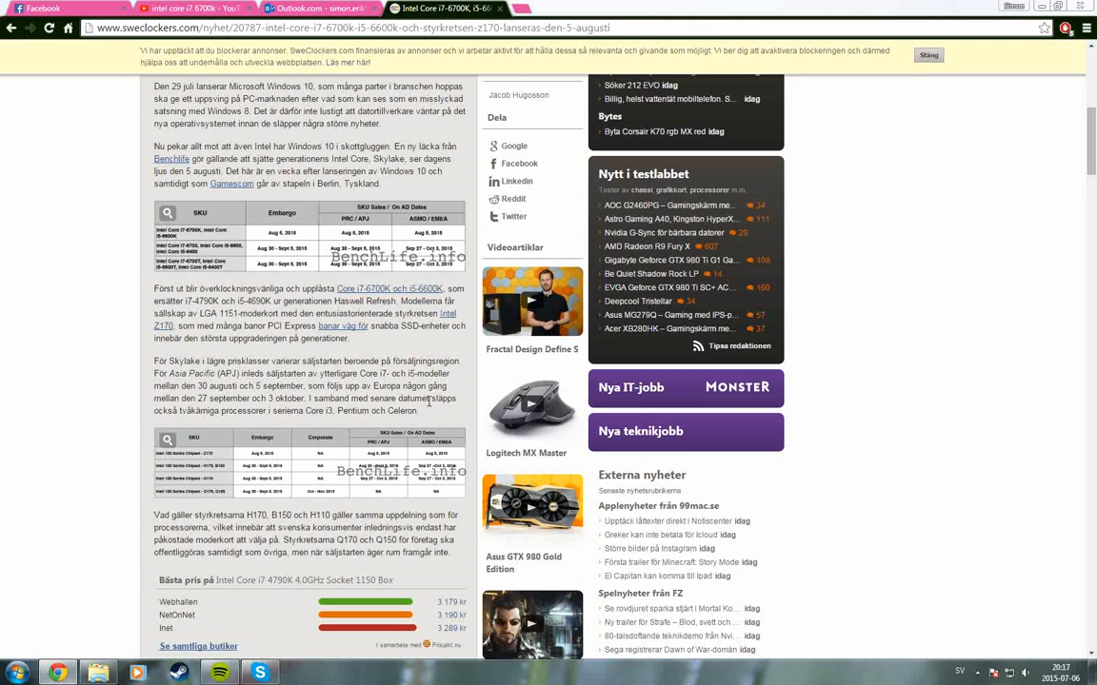
{"action": "mouse_move", "coordinate": [3, 220]}
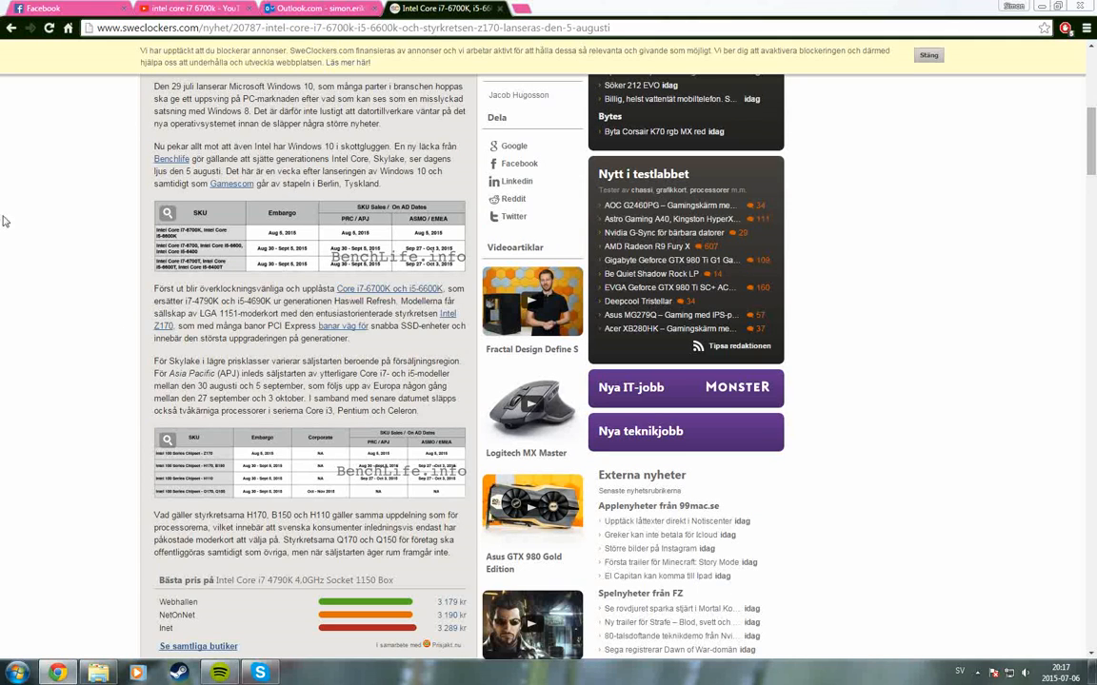